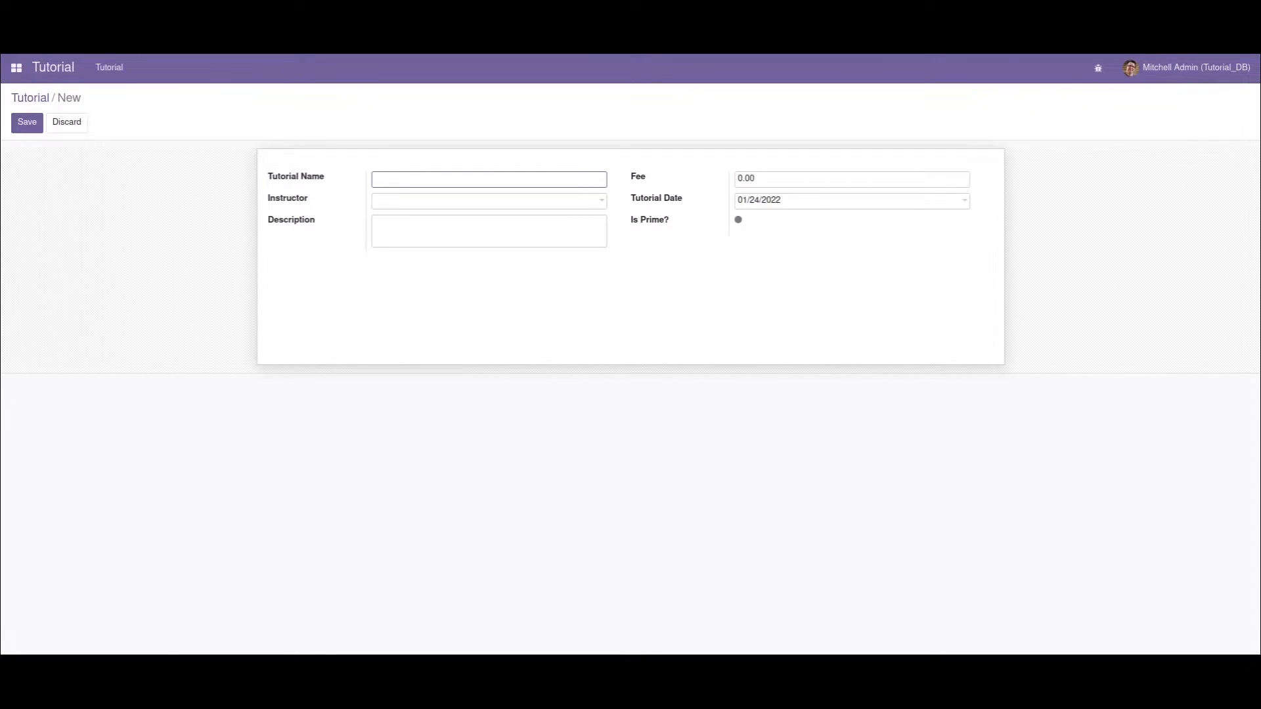
Add required=True to the name field definition in models.py.
left_click(489, 179)
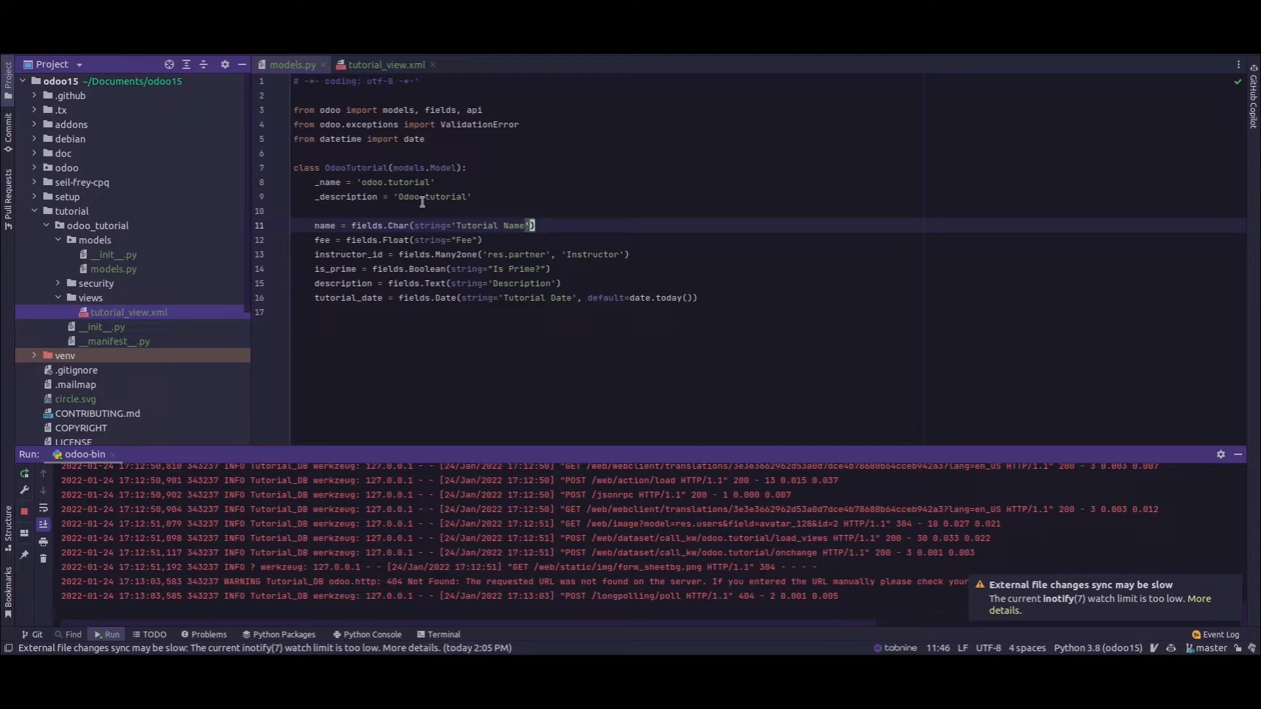
mouse_move(565, 220)
type(",")
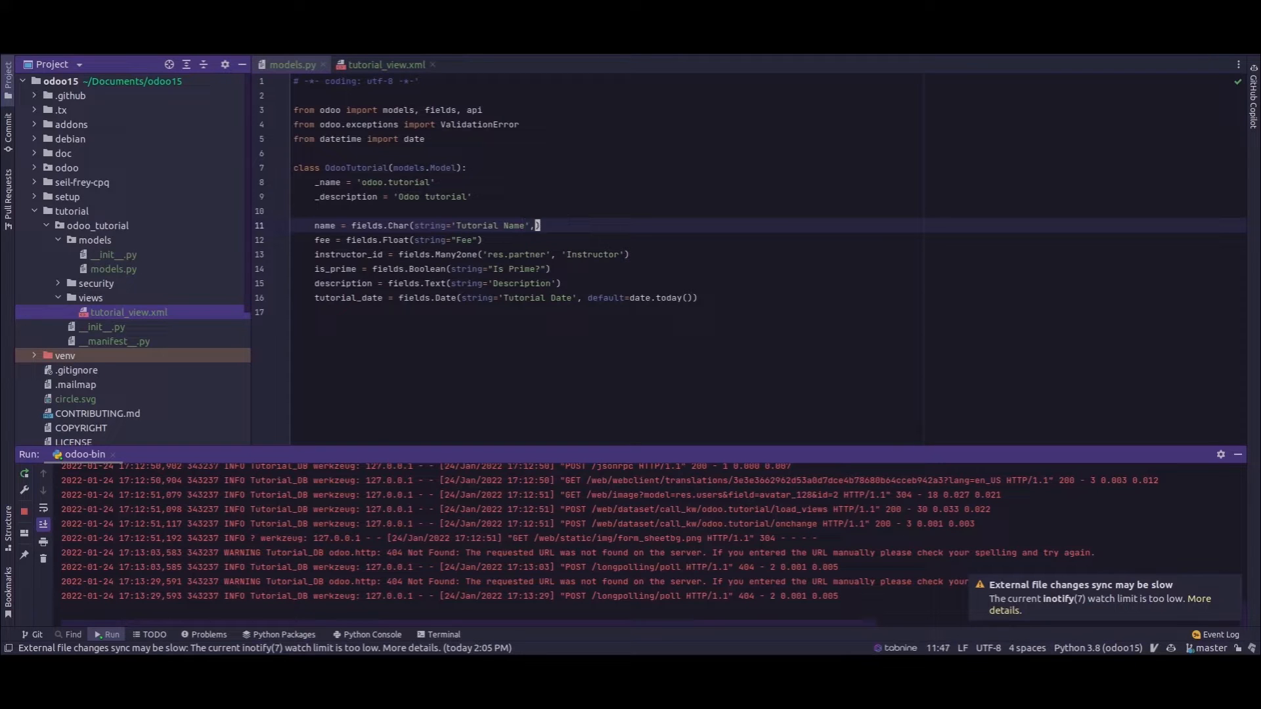
type("req")
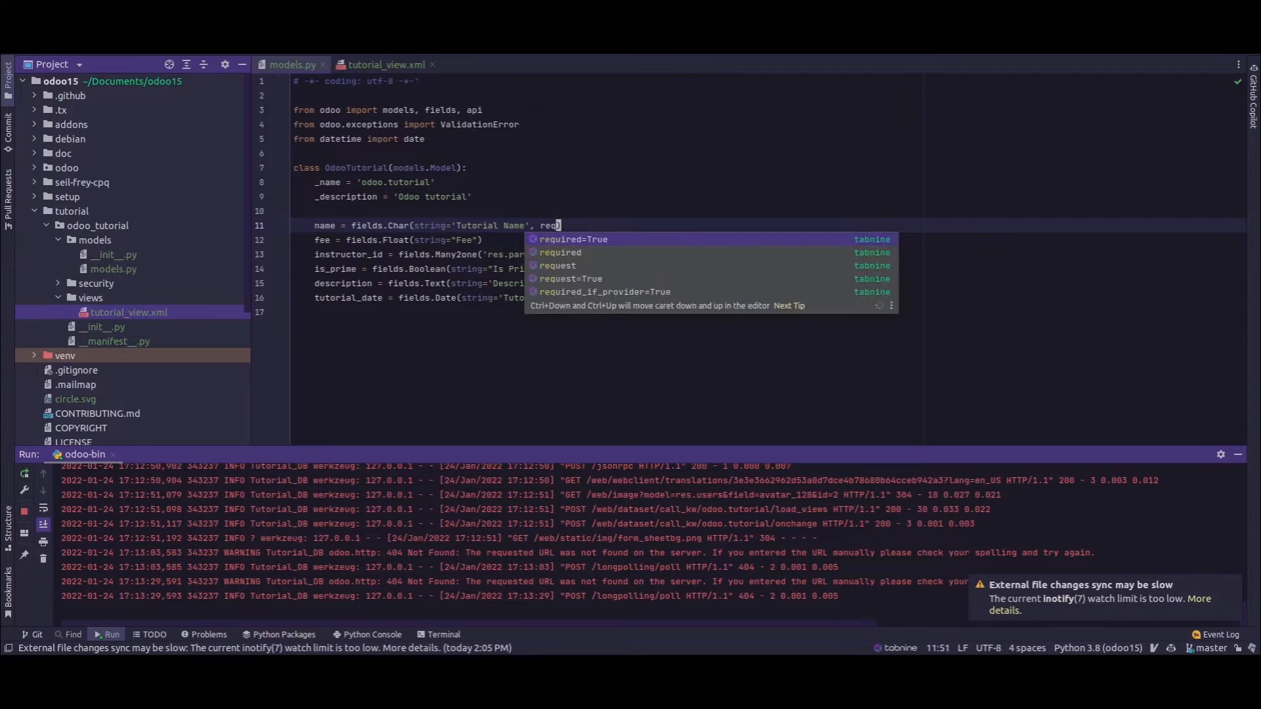
left_click(573, 239)
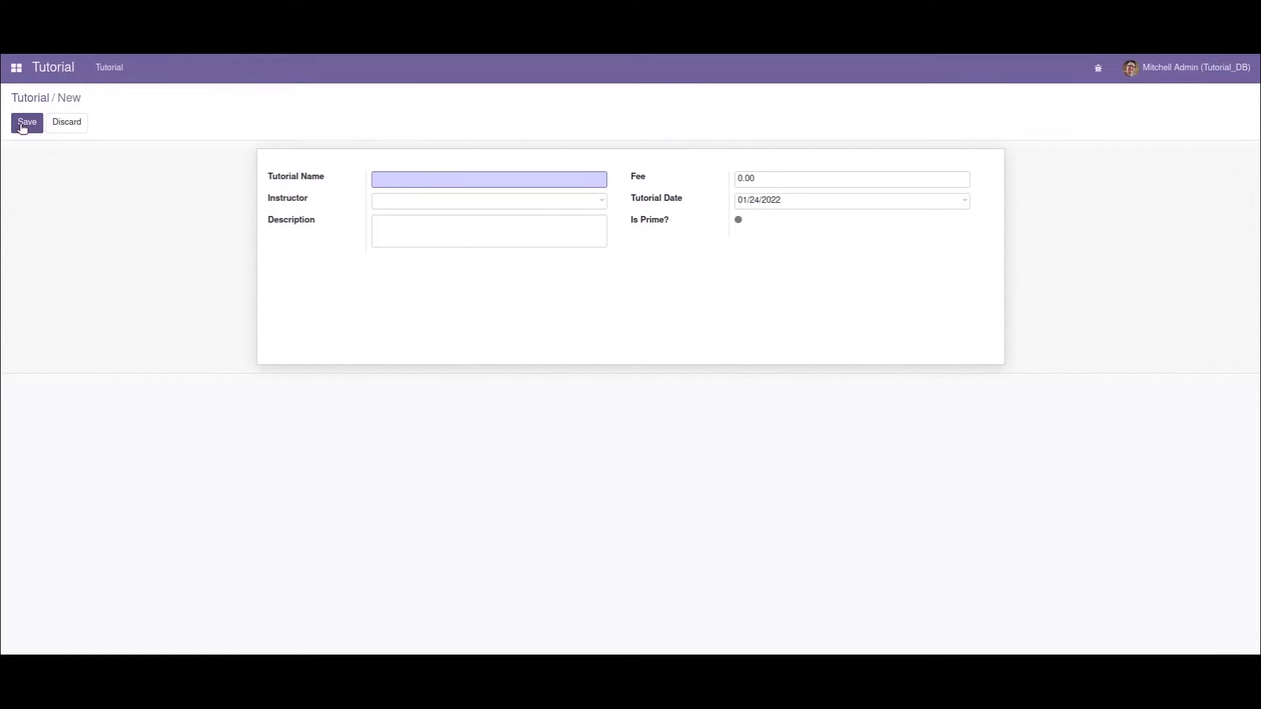
Save the empty tutorial record and dismiss the 'Invalid fields: Tutorial Name' warning.
left_click(26, 124)
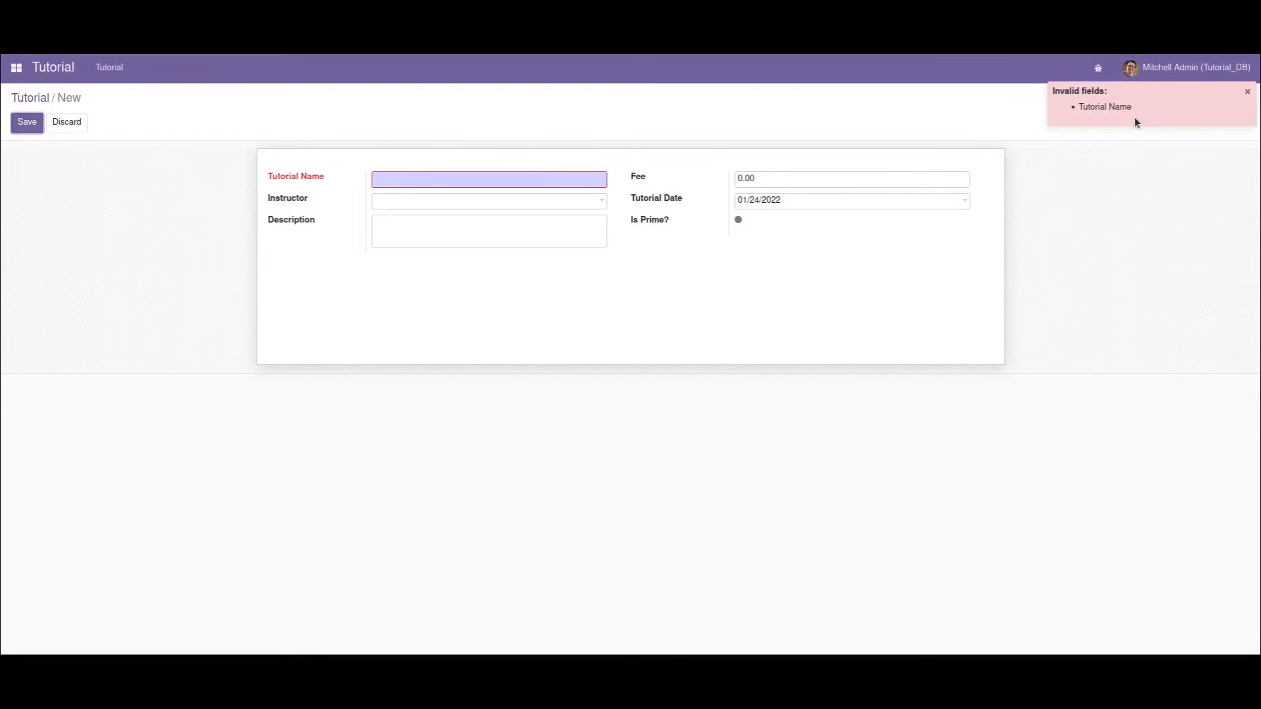
left_click(1248, 92)
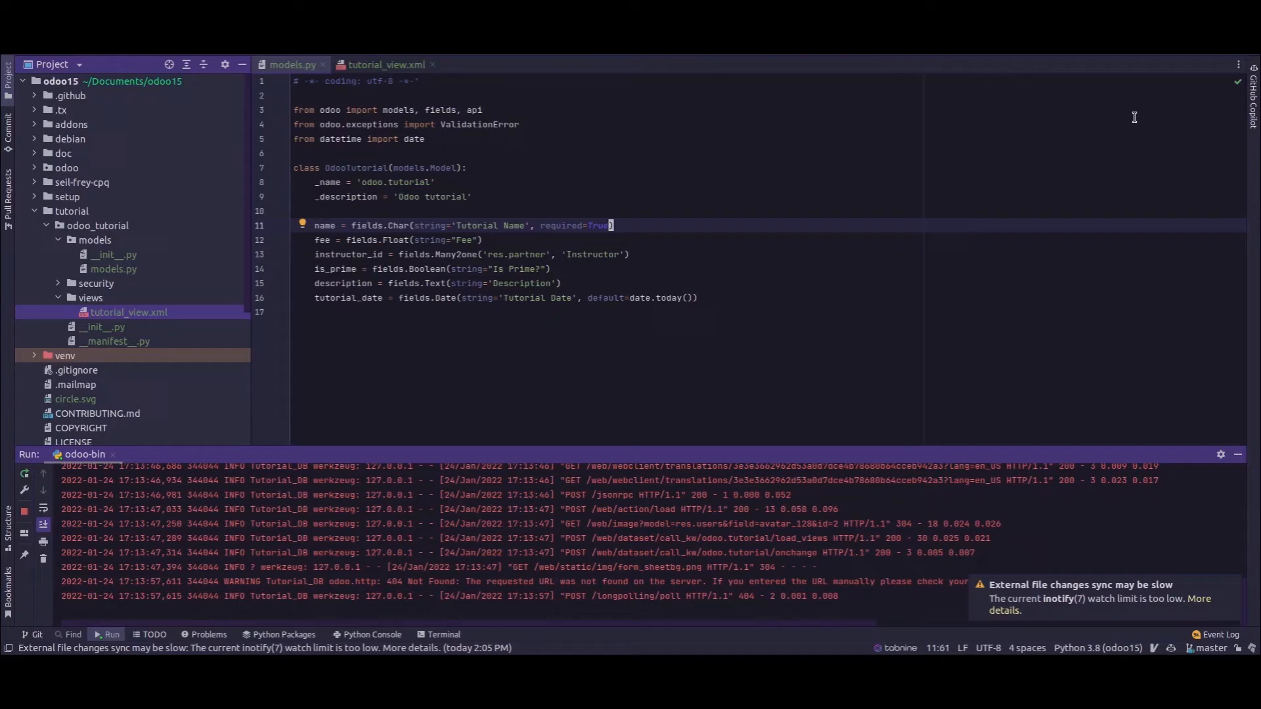
mouse_move(680, 159)
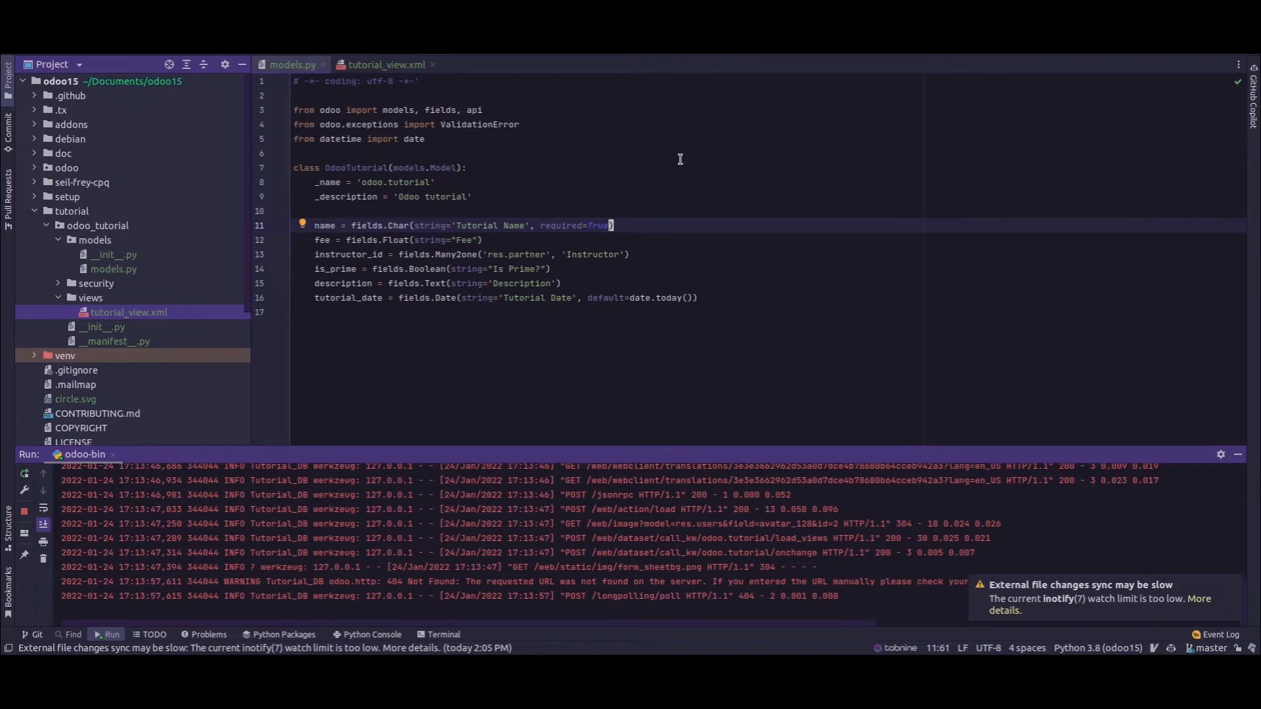
mouse_move(134, 355)
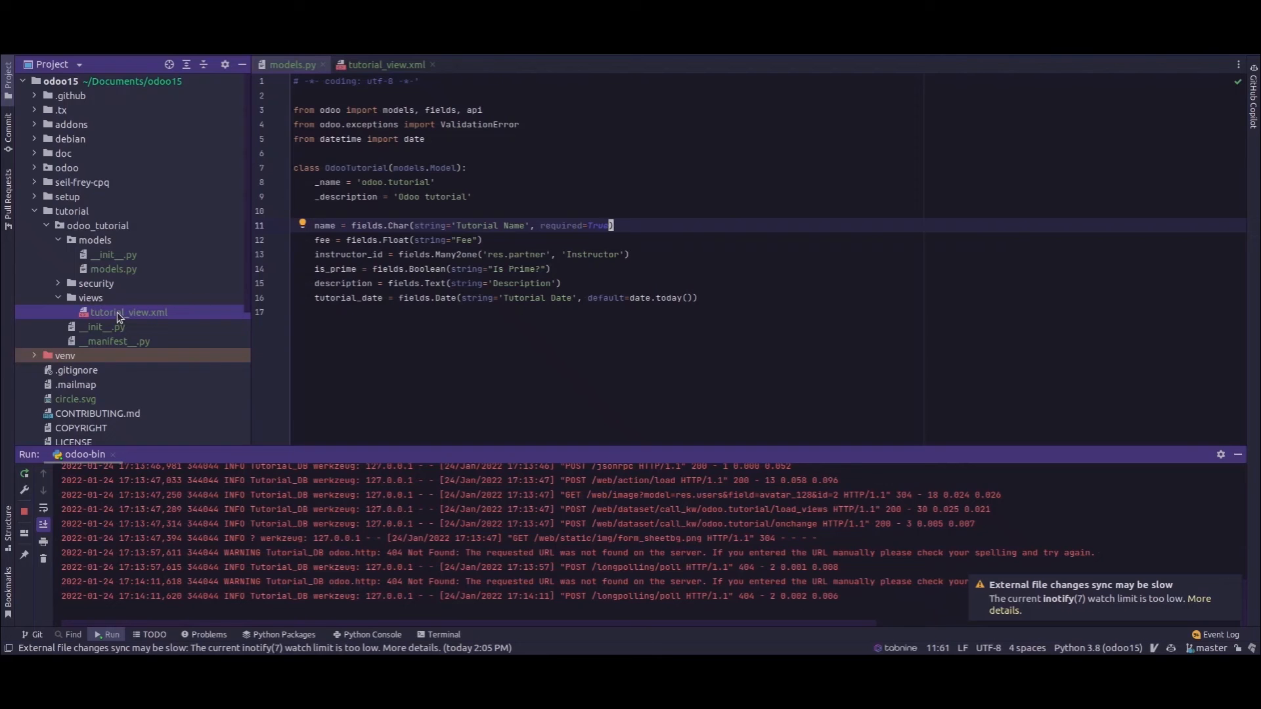
Add required="1" to the instructor_id field in tutorial_view.xml.
left_click(383, 63)
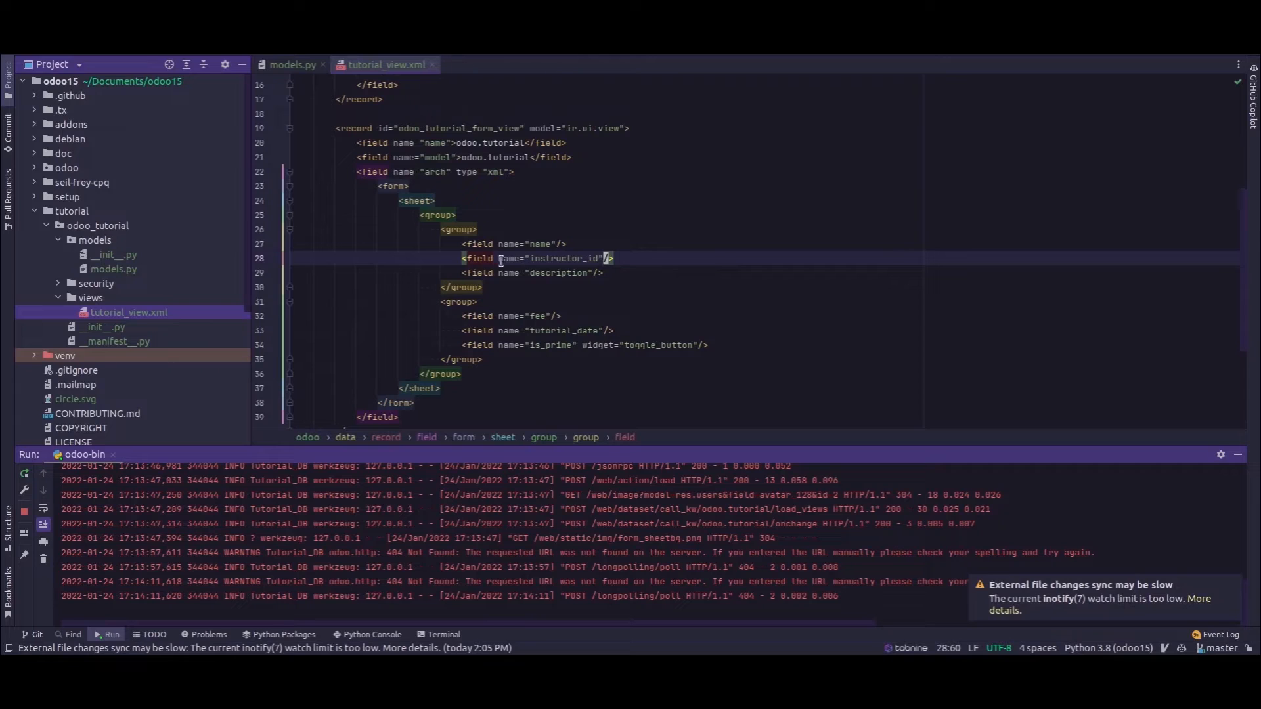
mouse_move(559, 260)
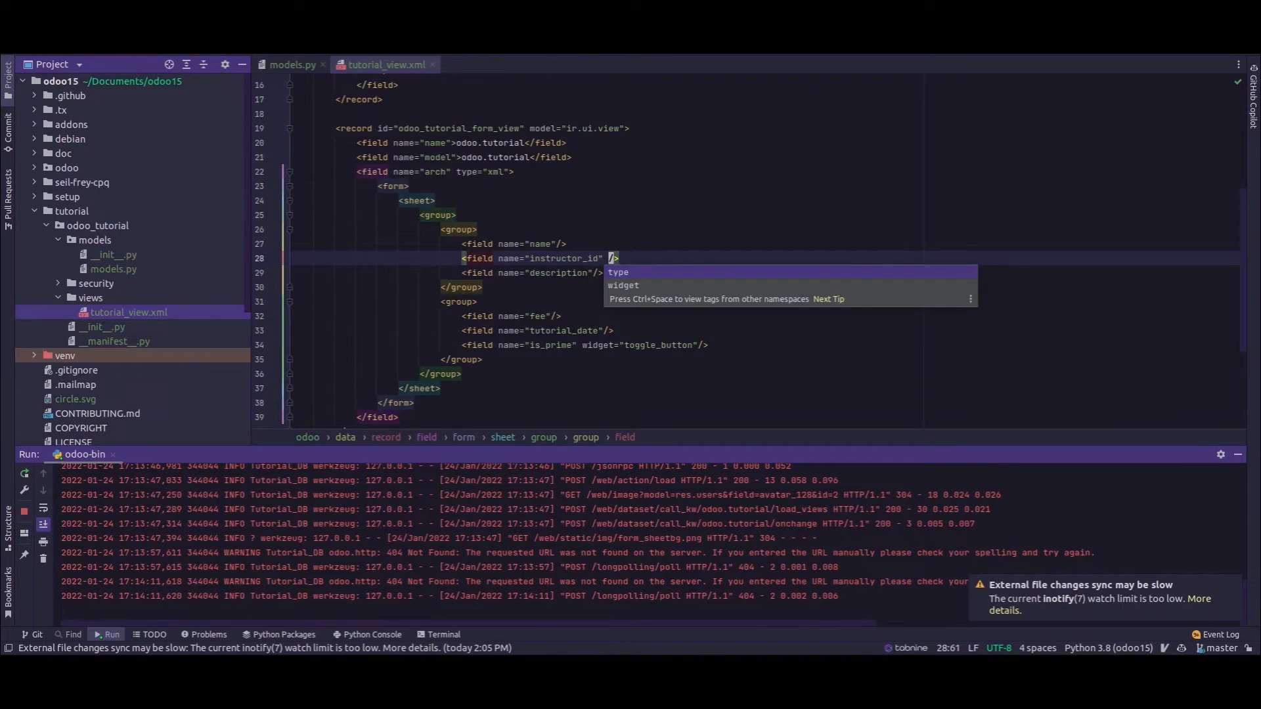
type("required")
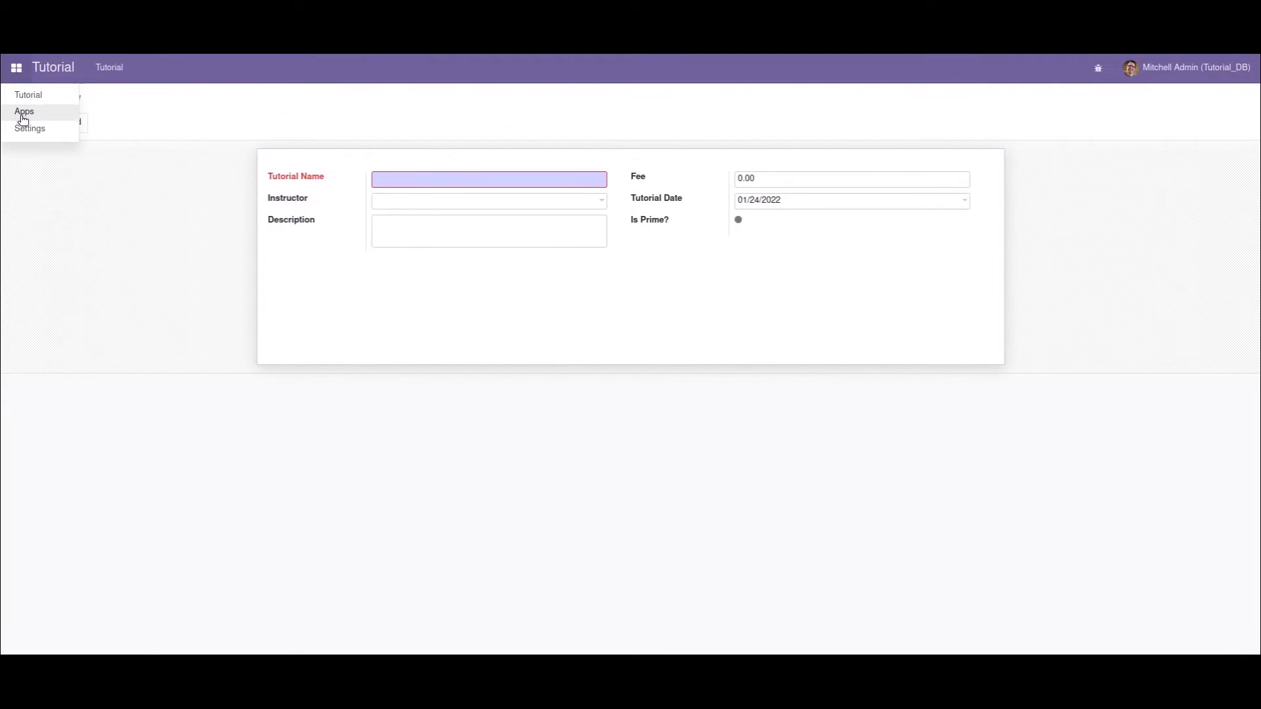
Filter the Apps list to modules matching 'odoo' to show the Odoo Tutorial module.
left_click(23, 110)
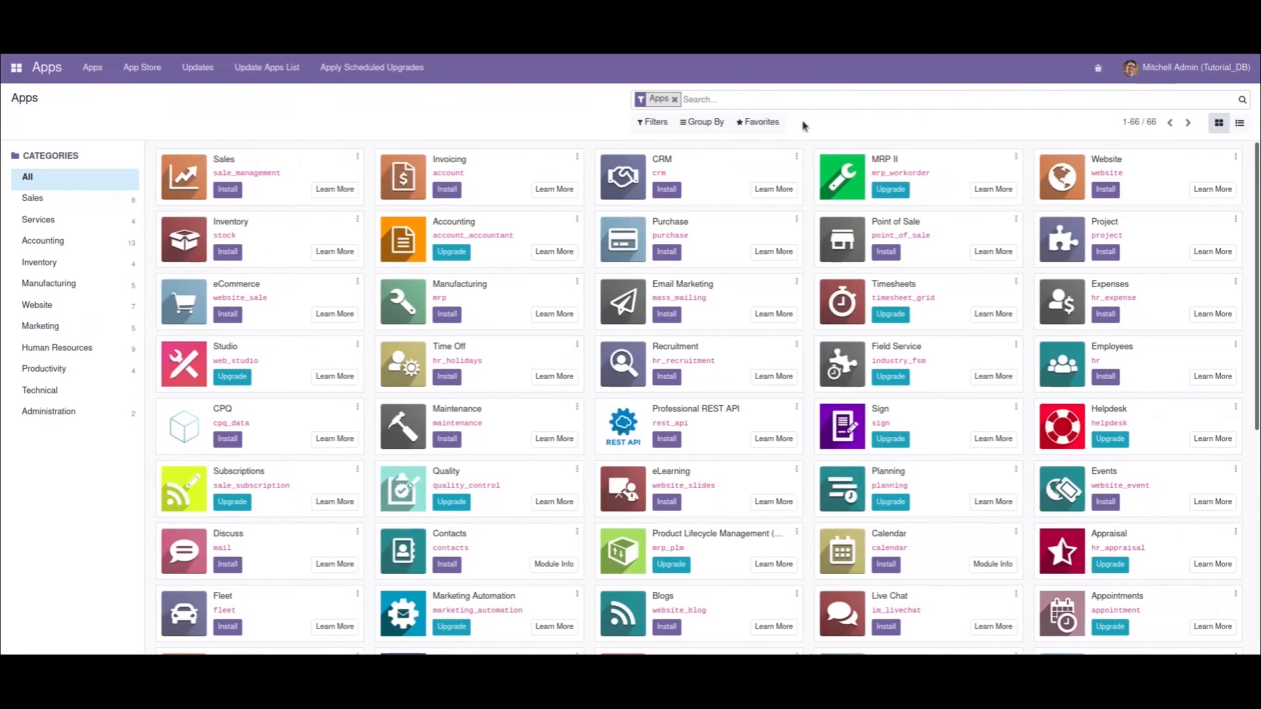
mouse_move(755, 109)
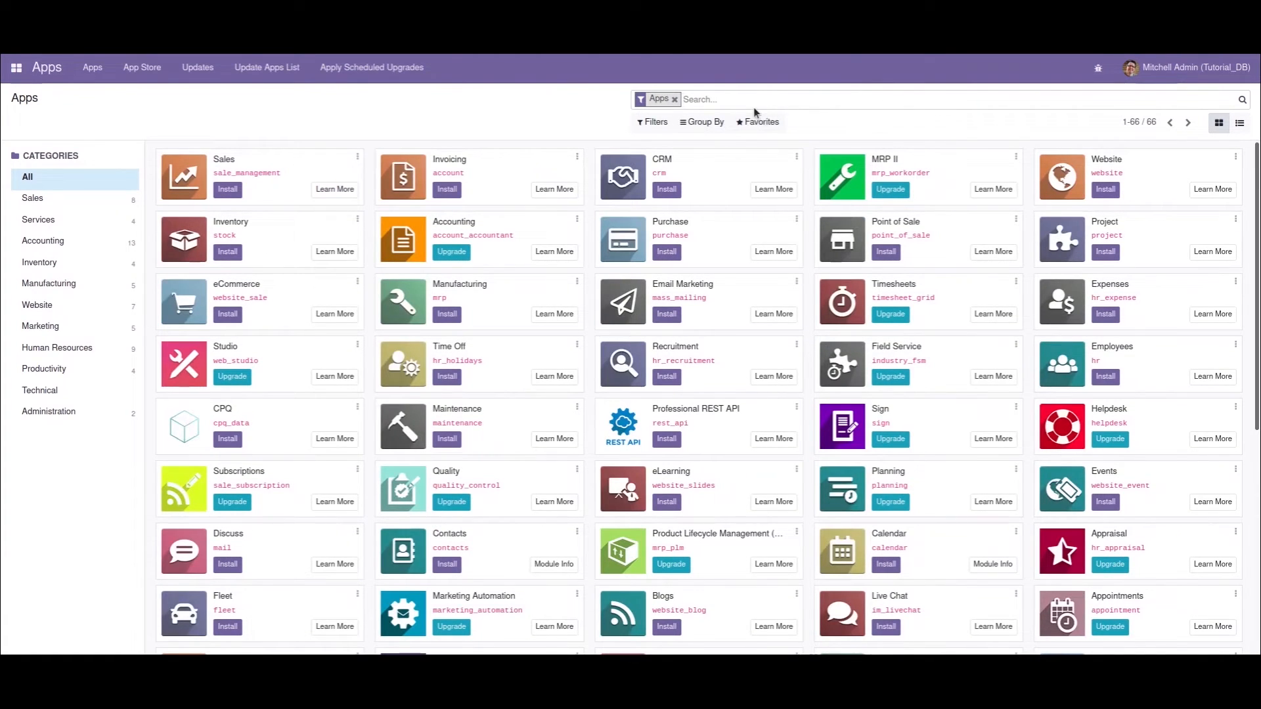
type("odoo")
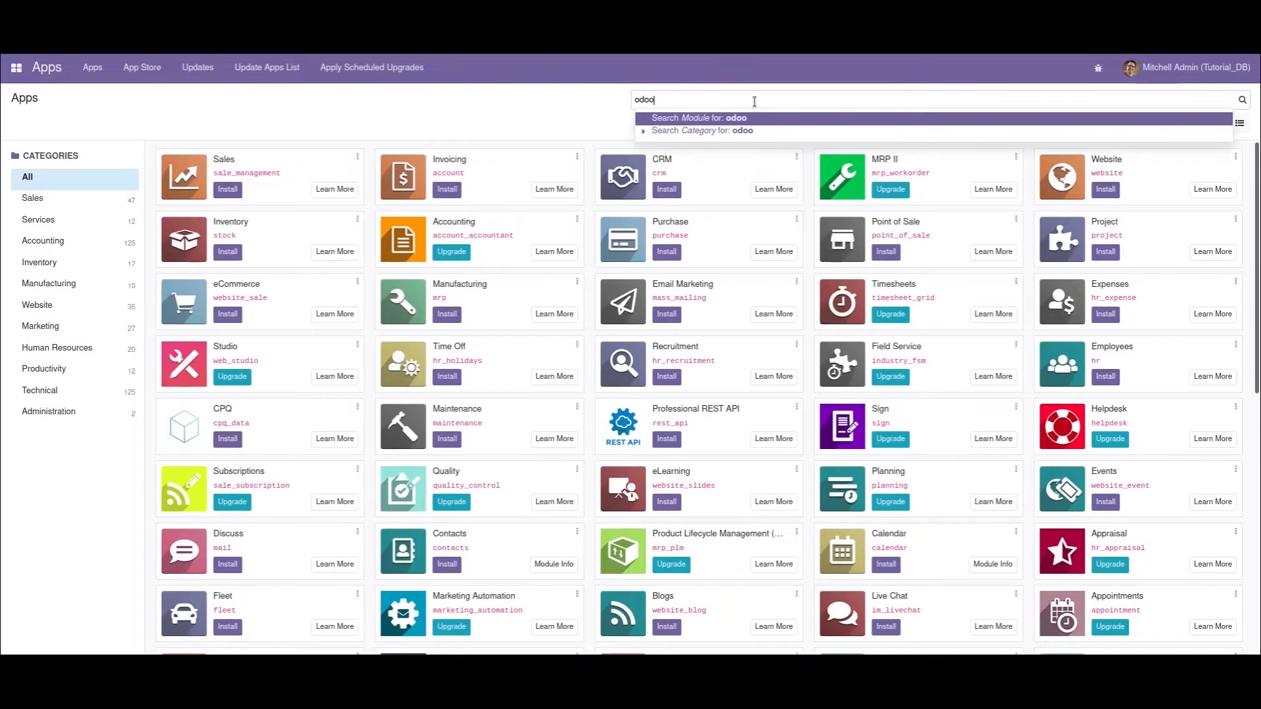
left_click(694, 118)
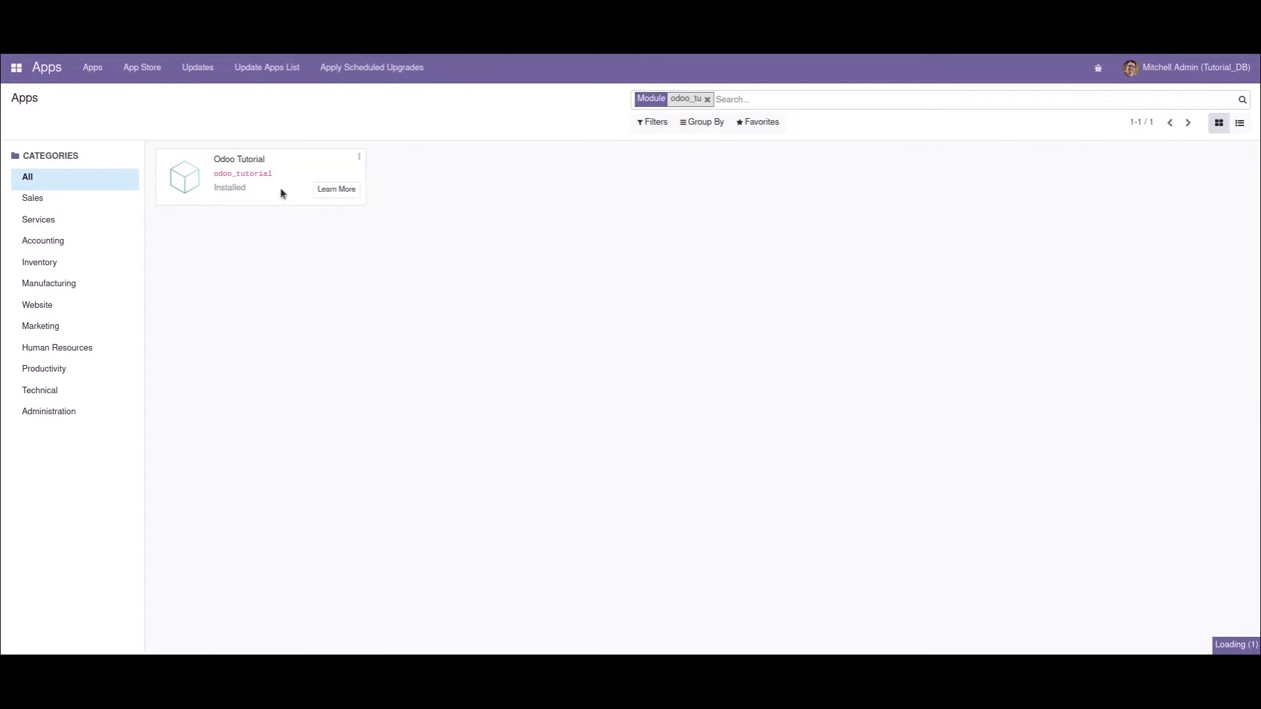
mouse_move(74, 89)
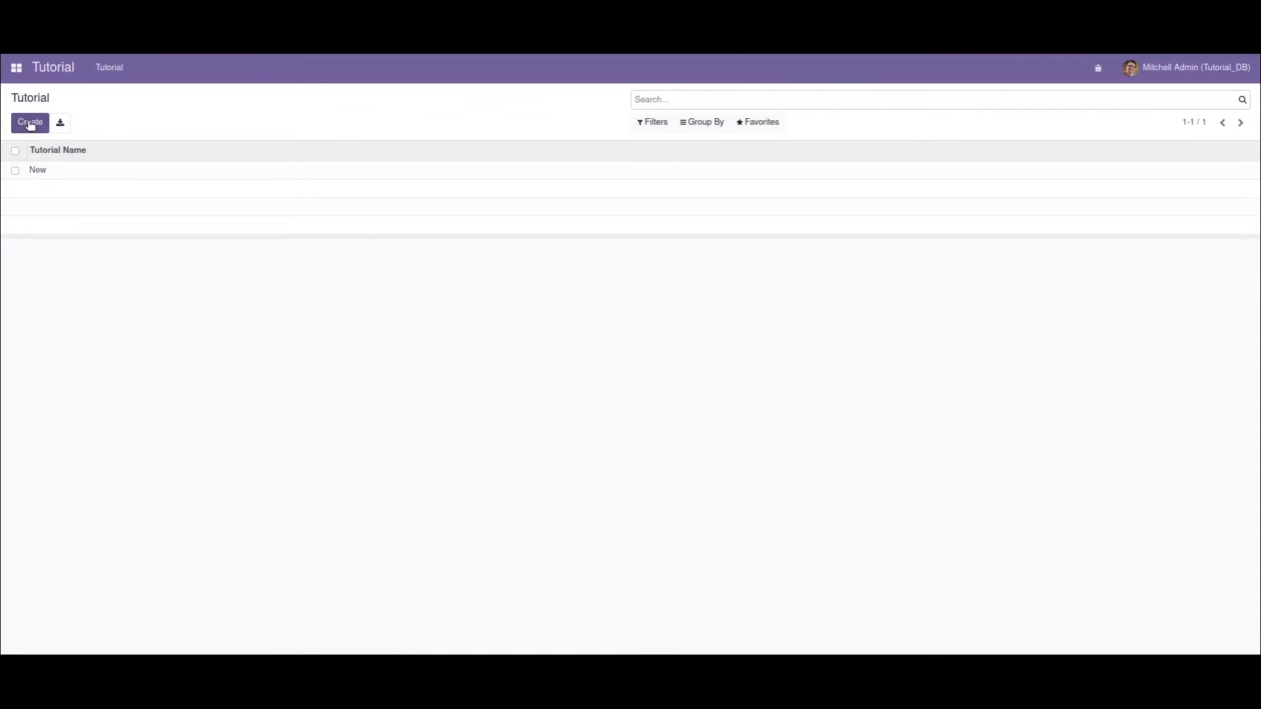
Create a new tutorial record showing Tutorial Name and Instructor as required.
left_click(29, 124)
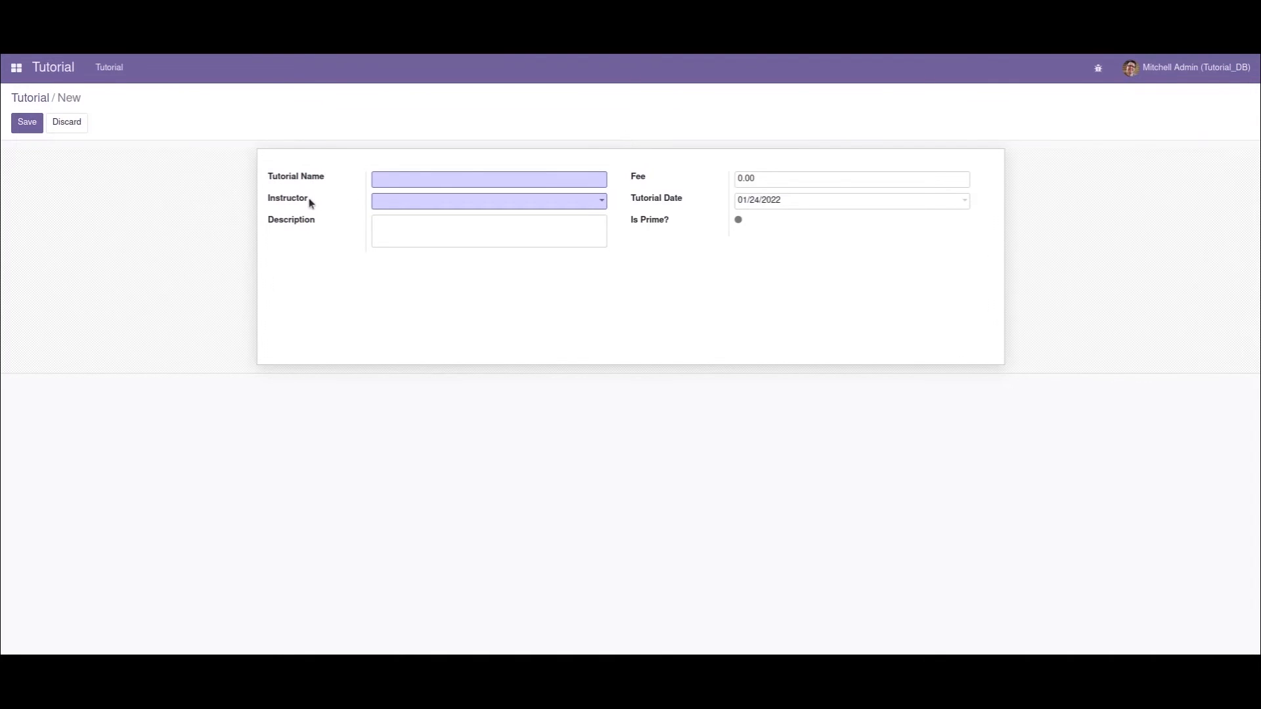
mouse_move(431, 207)
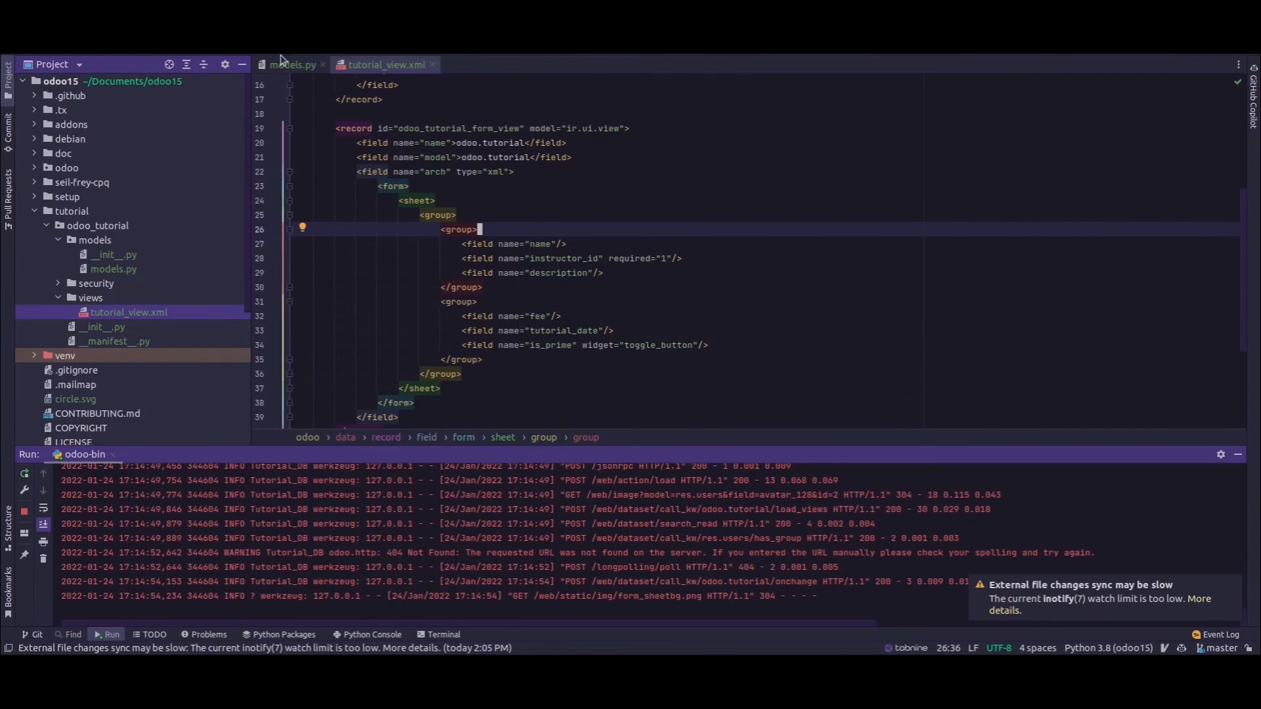
left_click(296, 63)
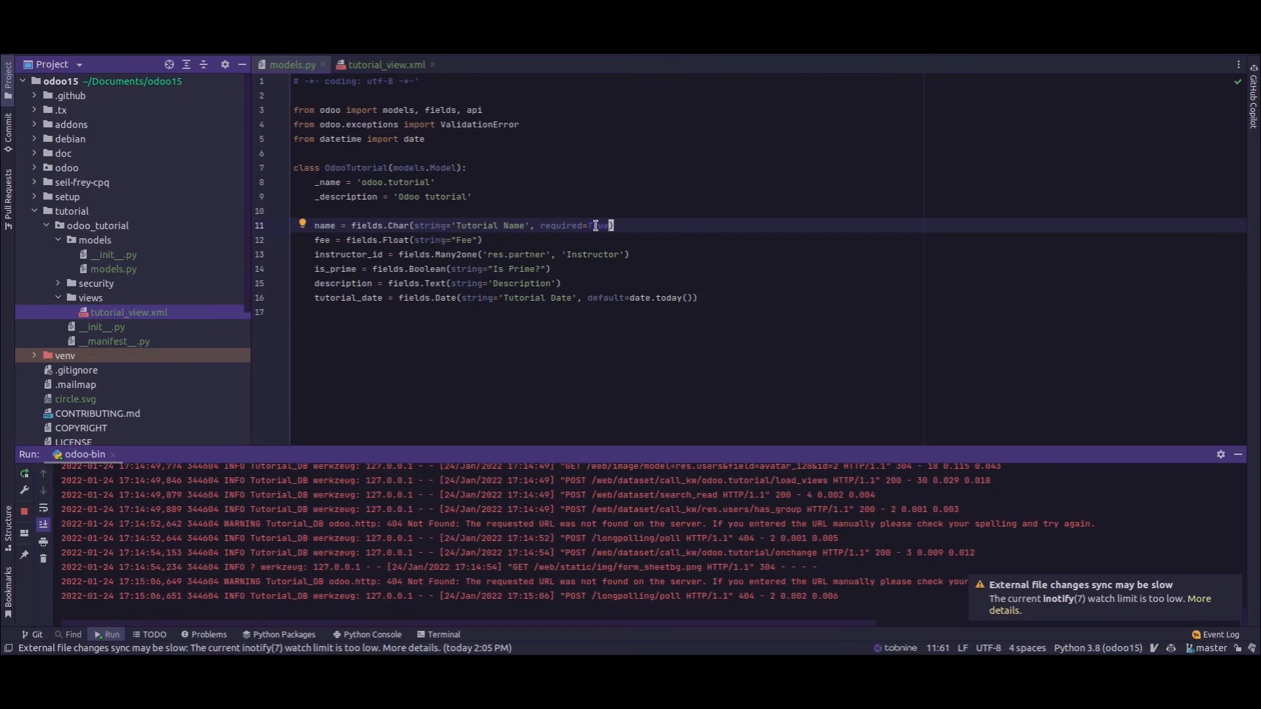
left_click(385, 64)
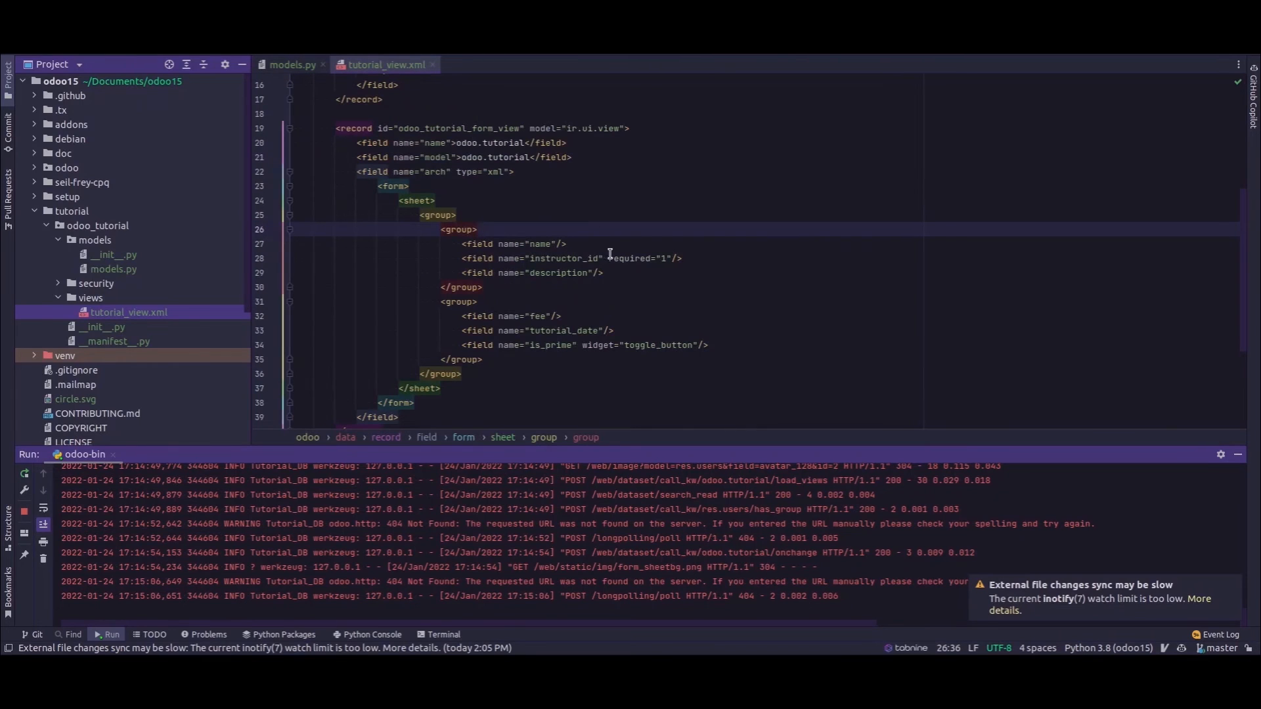